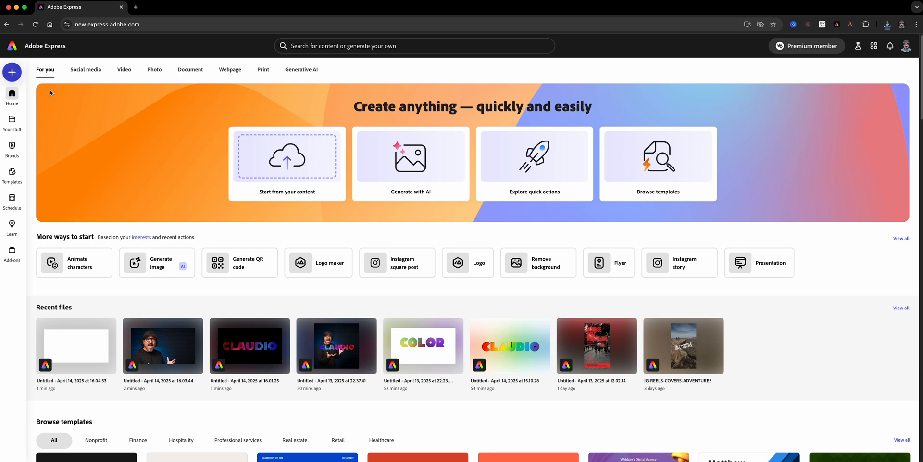
- Start a new square Instagram post and fill its page background black
{"action": "left_click", "coordinate": [398, 262]}
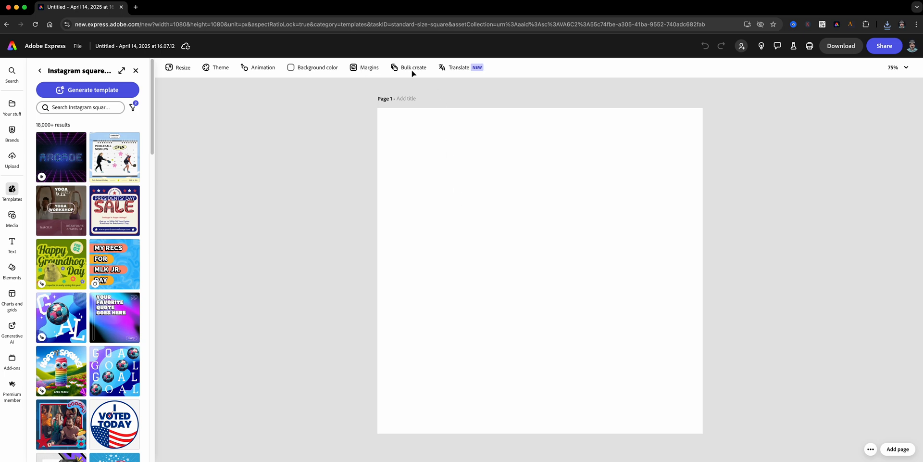
{"action": "left_click", "coordinate": [317, 68]}
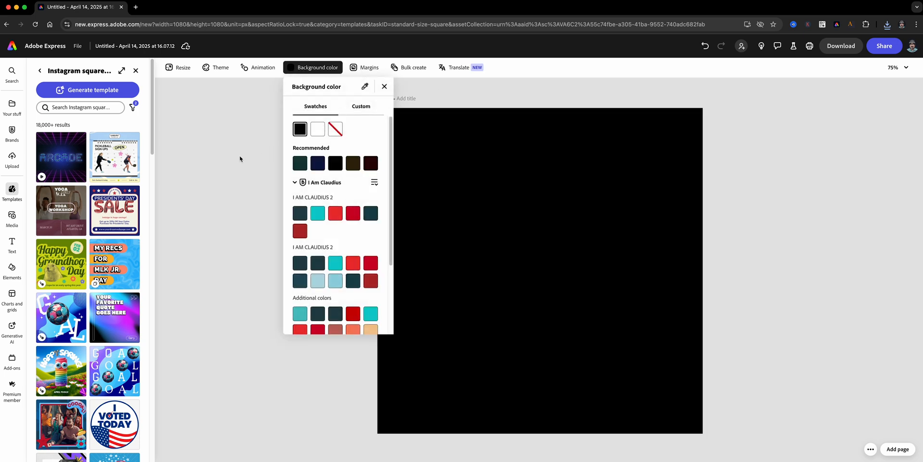
- Add the smoky red-pink-blue 'gradient colors' stock photo across the middle of the page
{"action": "left_click", "coordinate": [12, 217]}
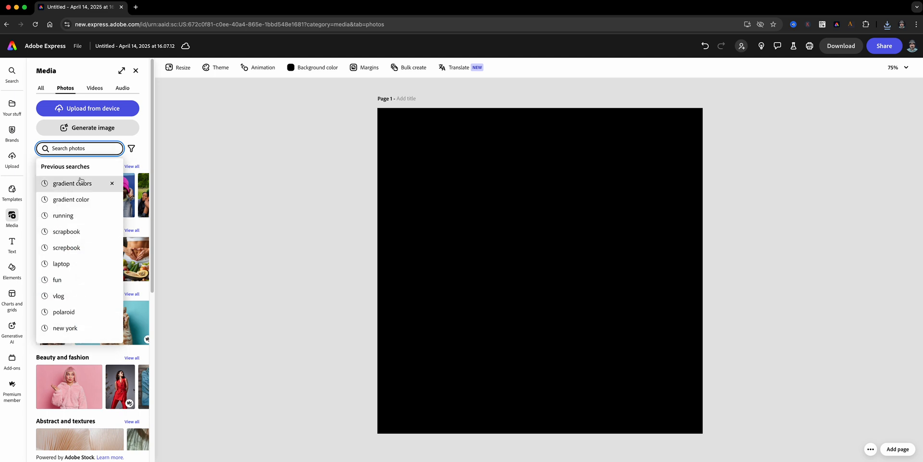
{"action": "left_click", "coordinate": [71, 183]}
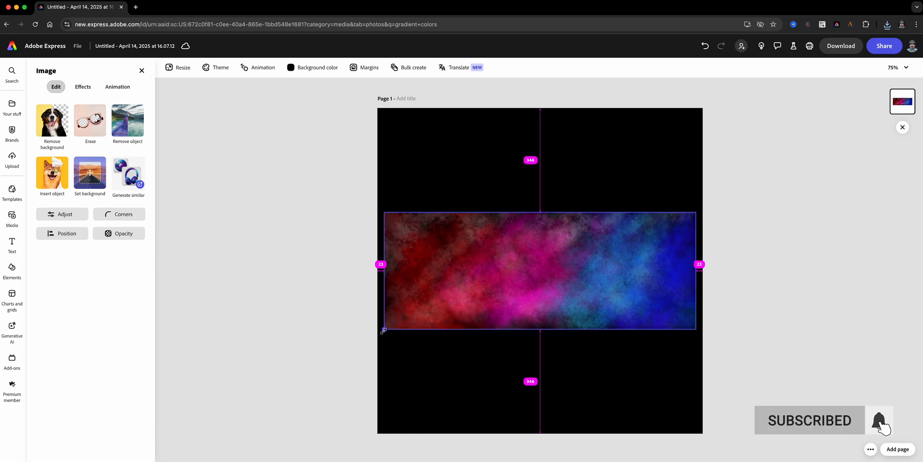
- Add a text box reading CLAUDIO in bold Alfarn 2 at size 165 over the gradient band
{"action": "left_click", "coordinate": [12, 241]}
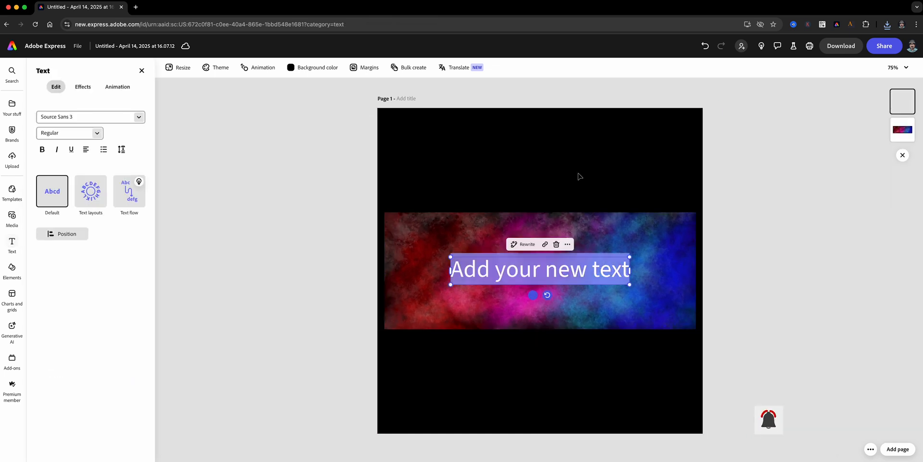
{"action": "type", "text": "CLAUDIO"}
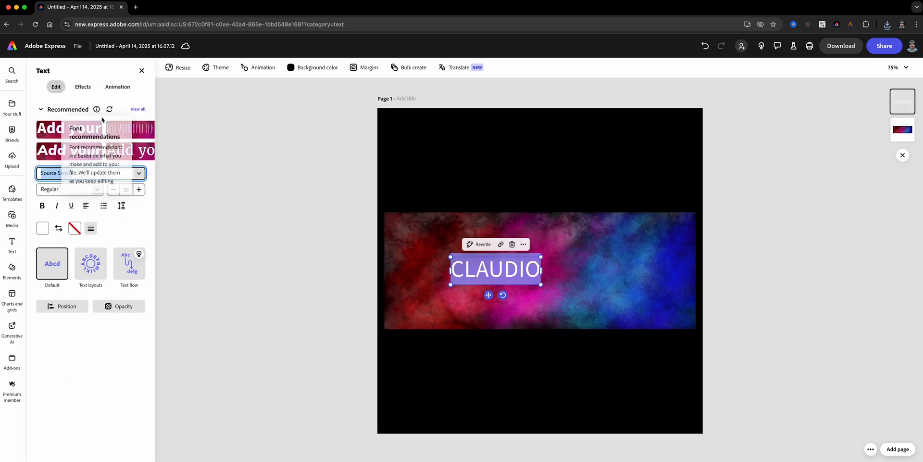
{"action": "left_click", "coordinate": [69, 129]}
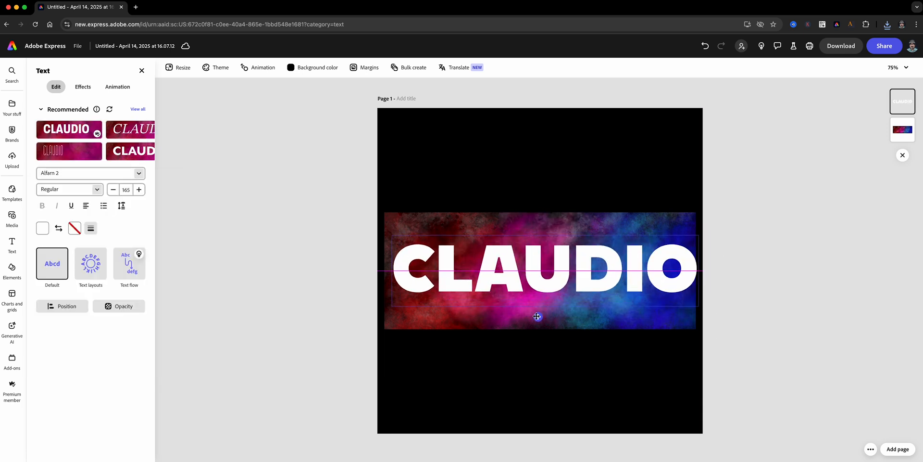
{"action": "left_click", "coordinate": [537, 316]}
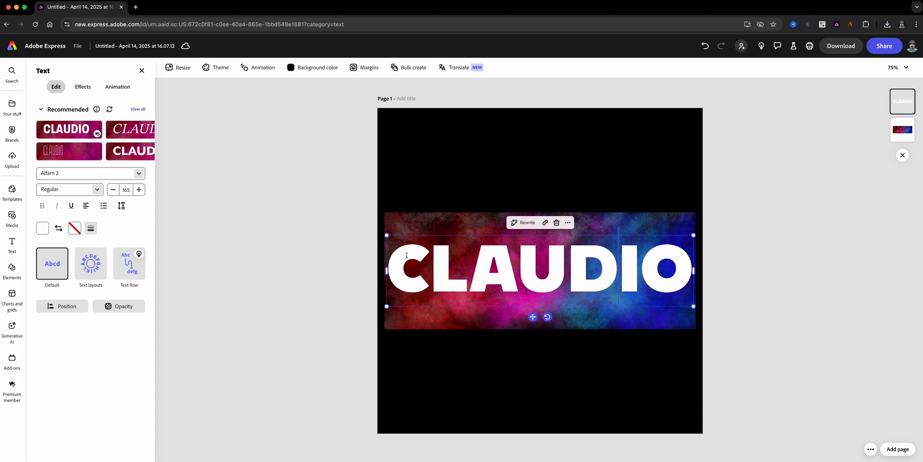
- Apply a Shape effect with Cutout text so CLAUDIO shows the red-to-blue gradient on black
{"action": "left_click", "coordinate": [83, 86]}
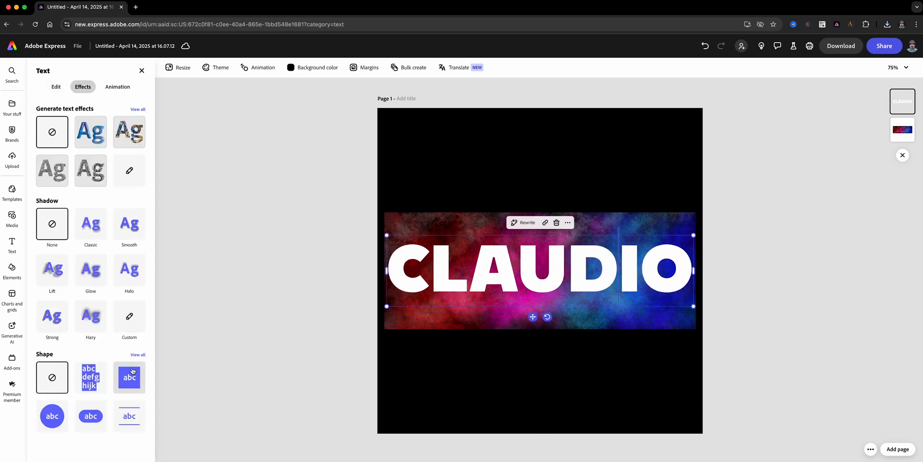
{"action": "left_click", "coordinate": [128, 377]}
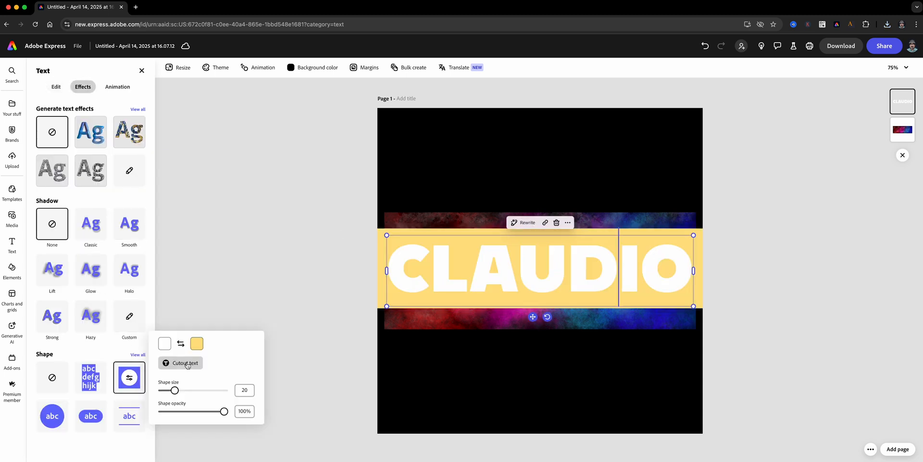
{"action": "left_click", "coordinate": [196, 343]}
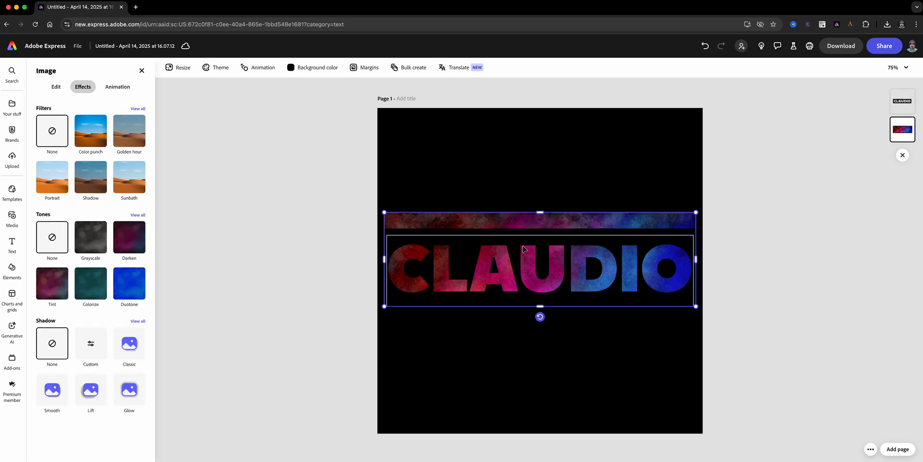
{"action": "left_click", "coordinate": [11, 244]}
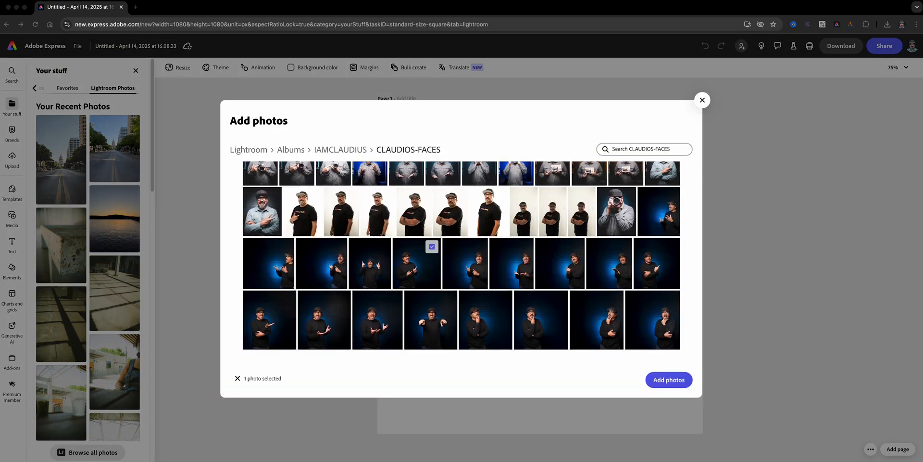
- Add the Lightroom portrait of the man on dark blue so it fills the square page
{"action": "left_click", "coordinate": [668, 379]}
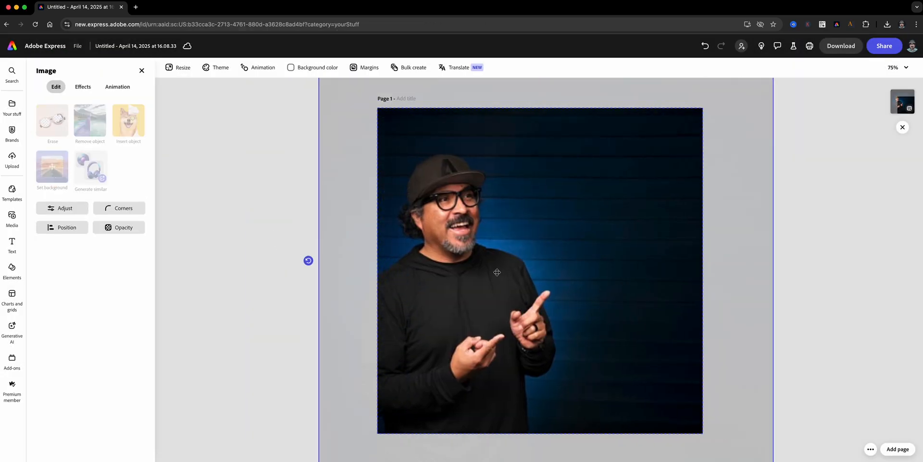
{"action": "left_click", "coordinate": [141, 71]}
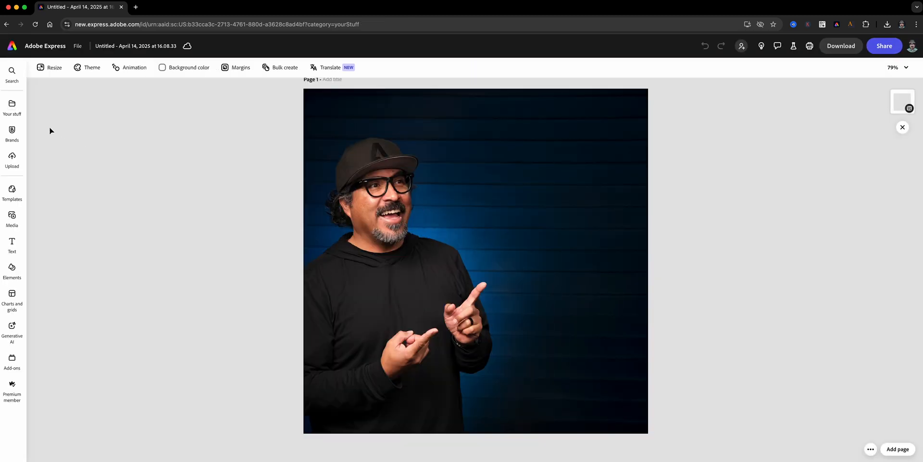
- Insert the saved CLAUDIO design as an image and place it beside the man's head
{"action": "left_click", "coordinate": [11, 108]}
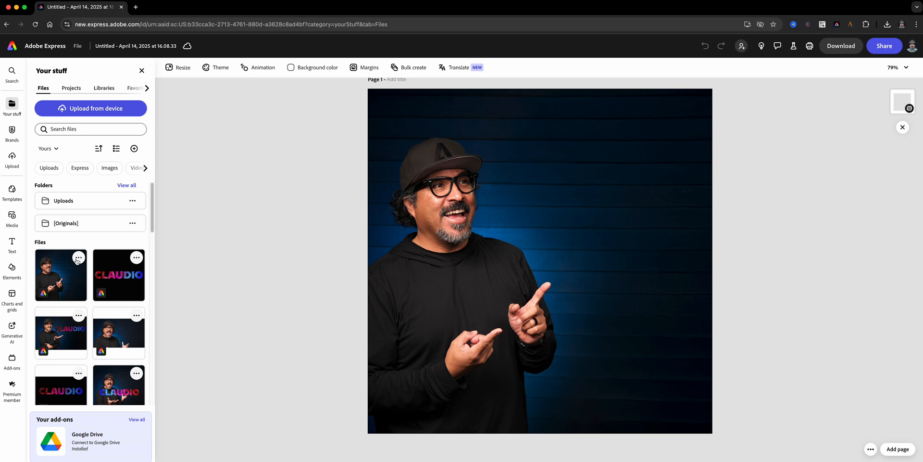
{"action": "left_click", "coordinate": [118, 275]}
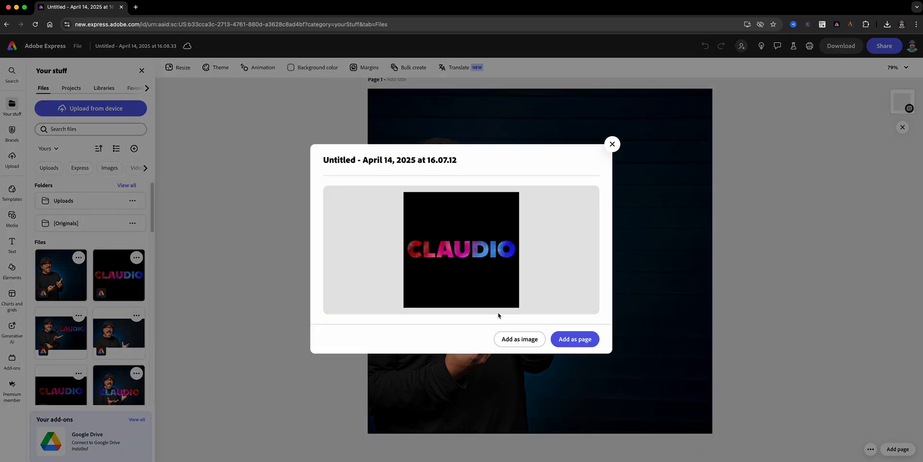
{"action": "mouse_move", "coordinate": [519, 339]}
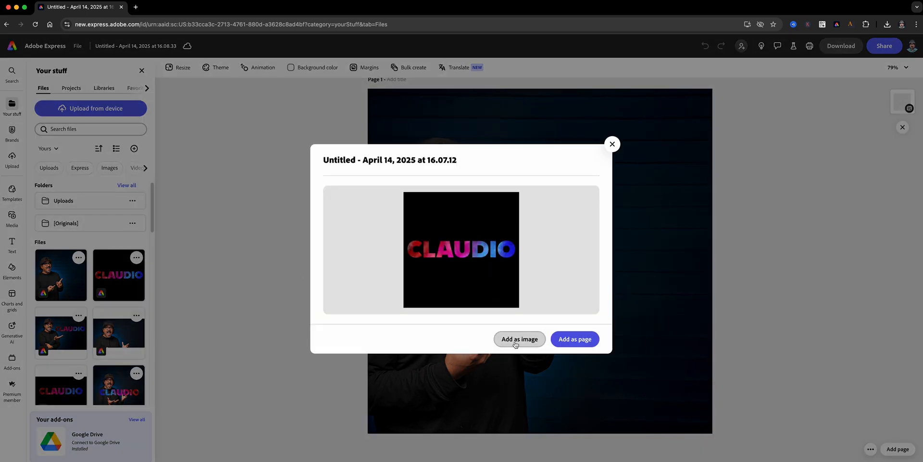
{"action": "left_click", "coordinate": [519, 338]}
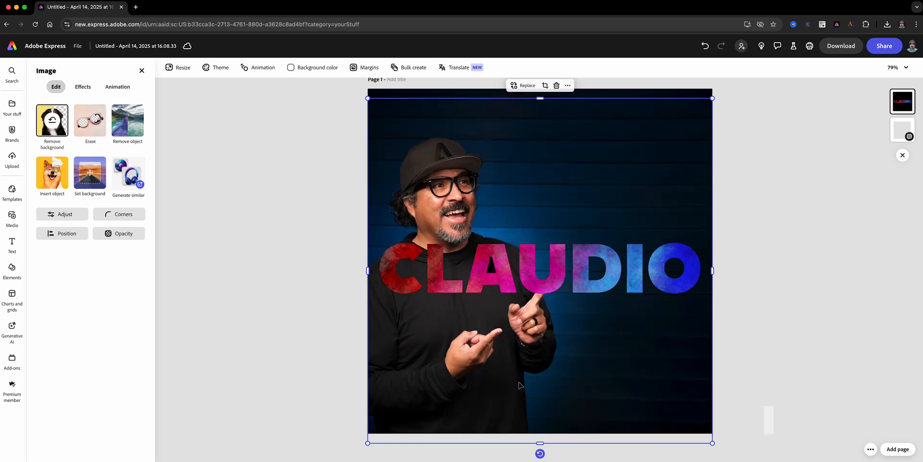
{"action": "left_click", "coordinate": [530, 268]}
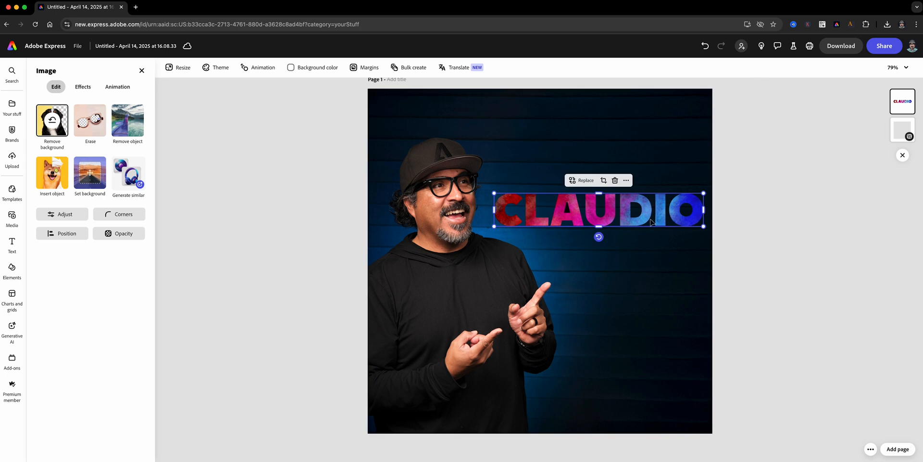
- Download the finished portrait design as a PNG
{"action": "left_click", "coordinate": [841, 45]}
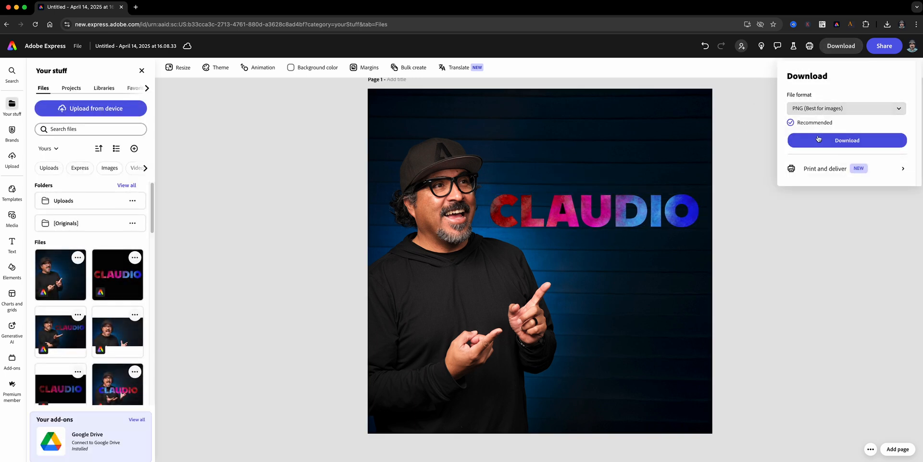
{"action": "left_click", "coordinate": [847, 140]}
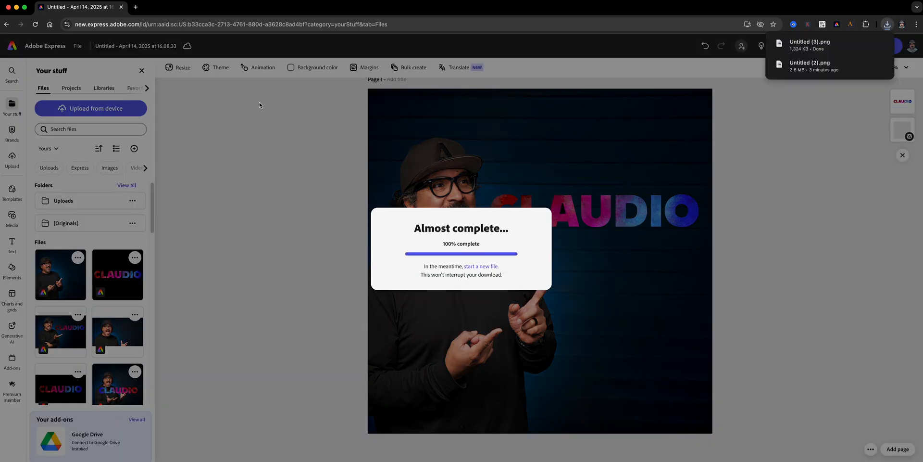